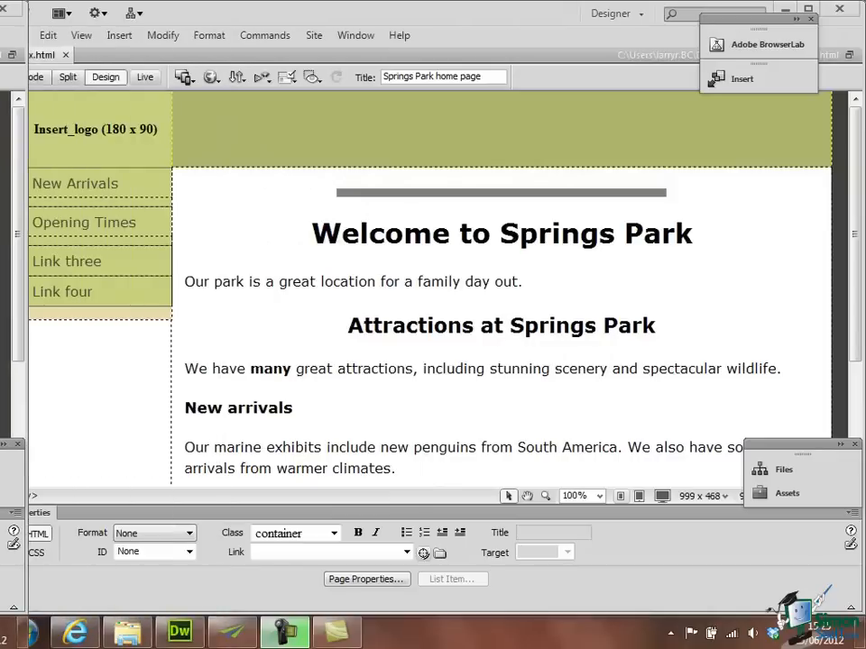
mouse_move(622, 496)
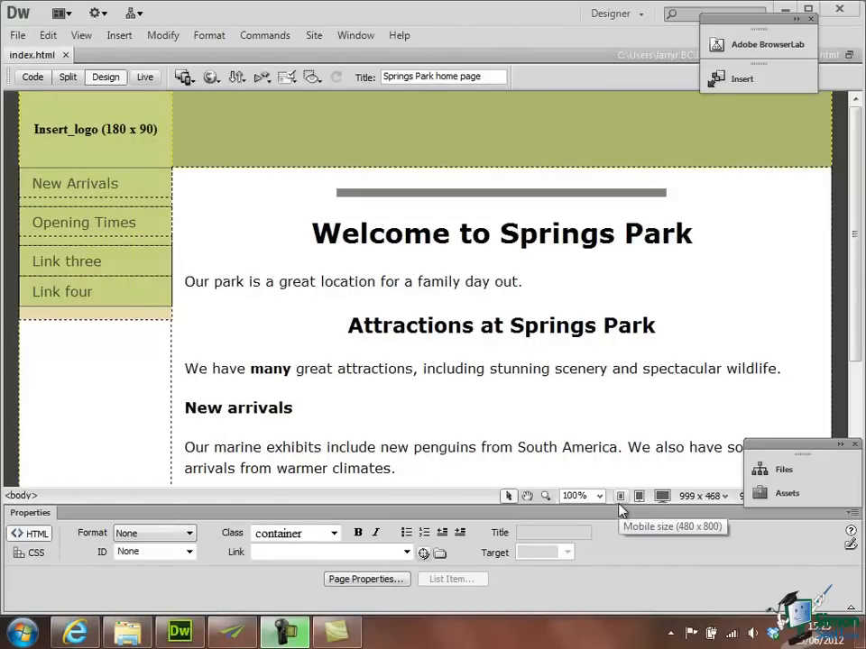
mouse_move(574, 527)
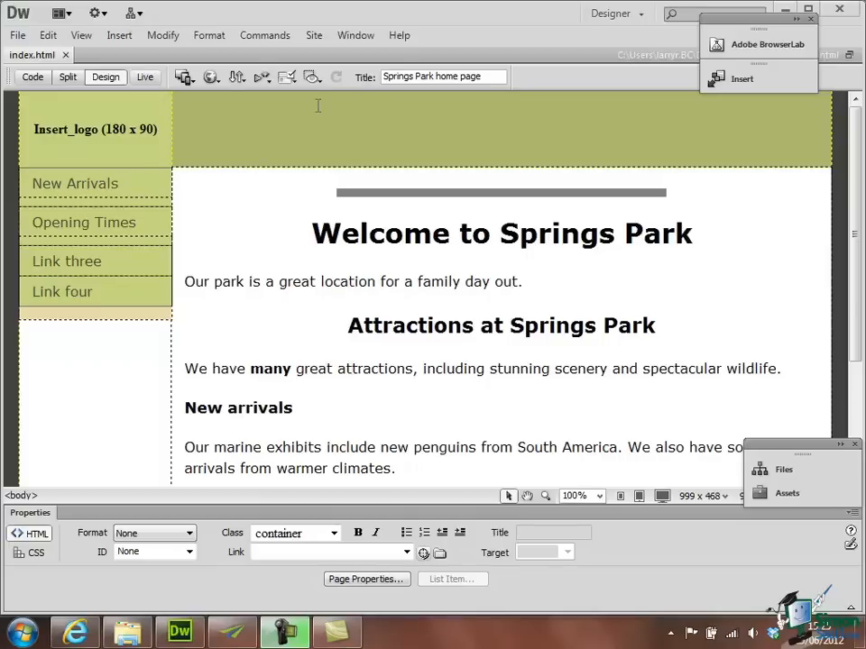
Show the Multiscreen size list for the open Springs Park homepage.
click(184, 76)
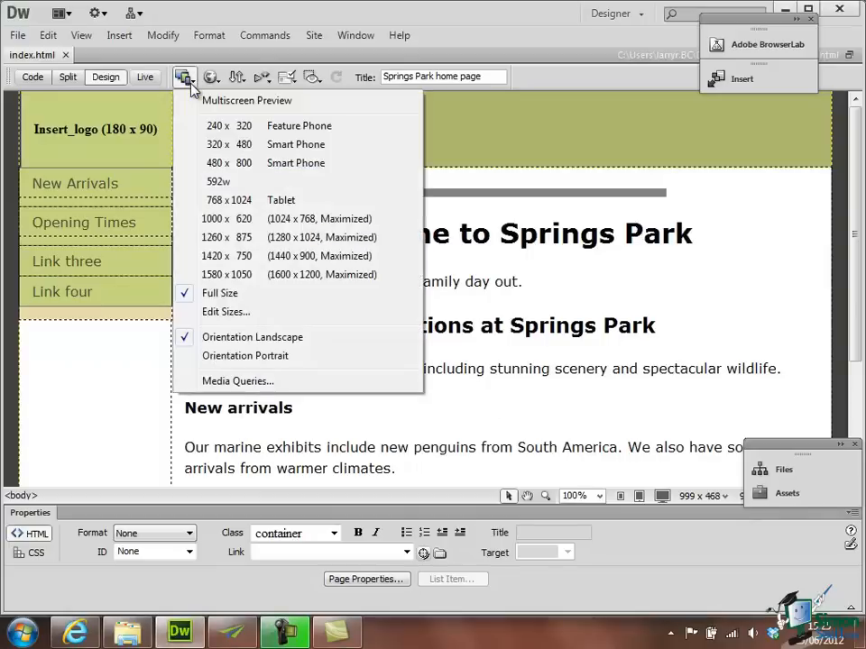
mouse_move(267, 101)
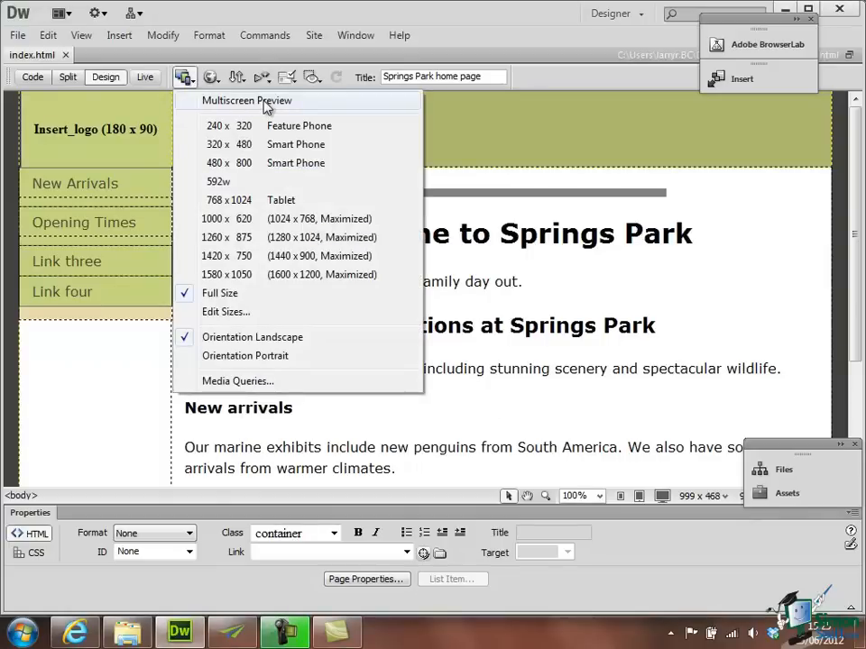
Show the homepage in the Multiscreen Preview panel at phone, tablet and desktop sizes.
click(229, 198)
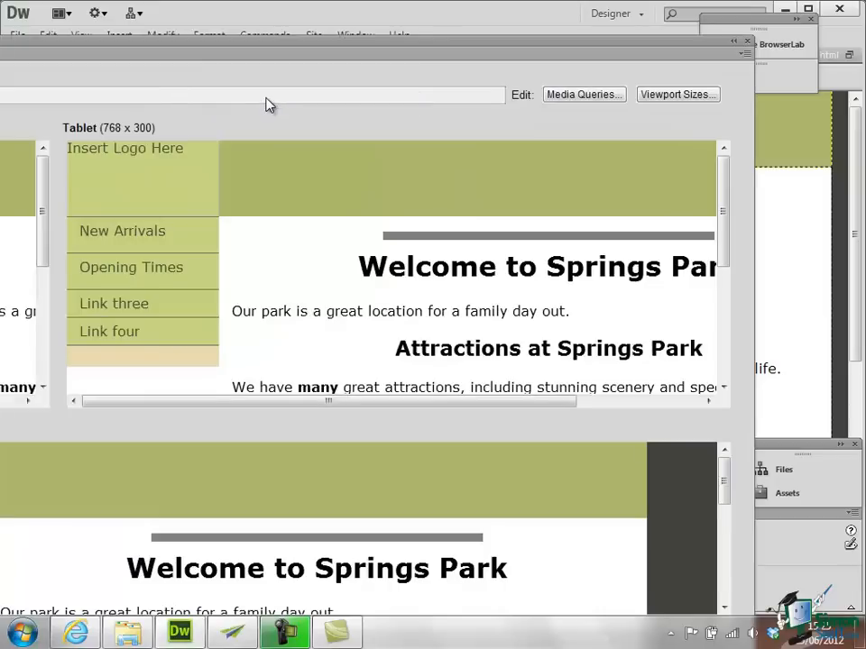
mouse_move(125, 45)
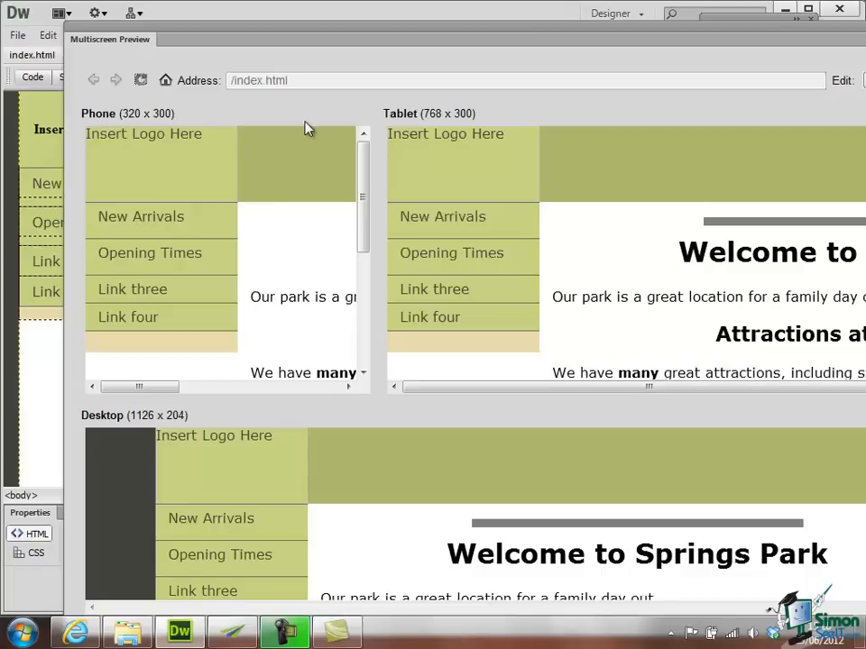
mouse_move(743, 166)
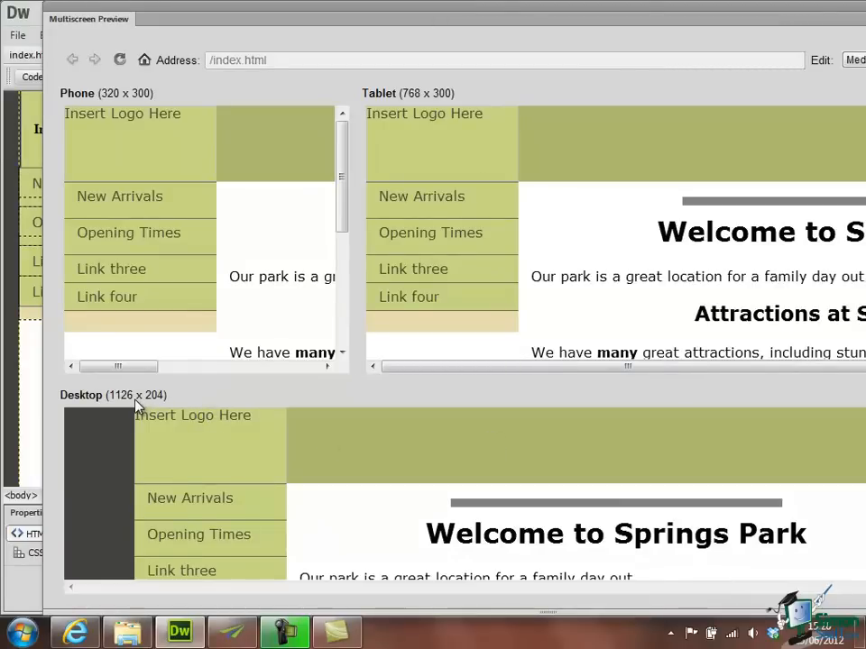
mouse_move(162, 401)
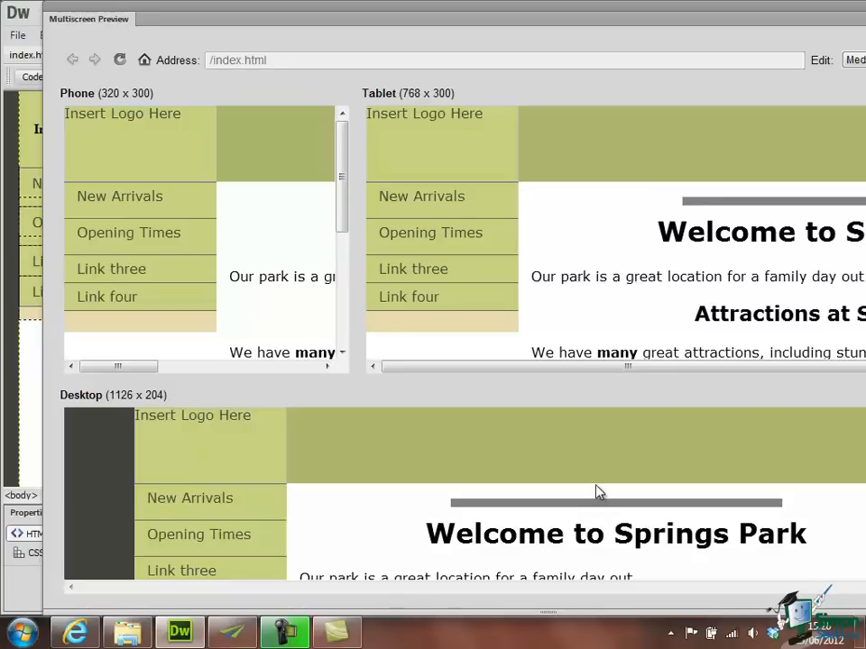
mouse_move(714, 7)
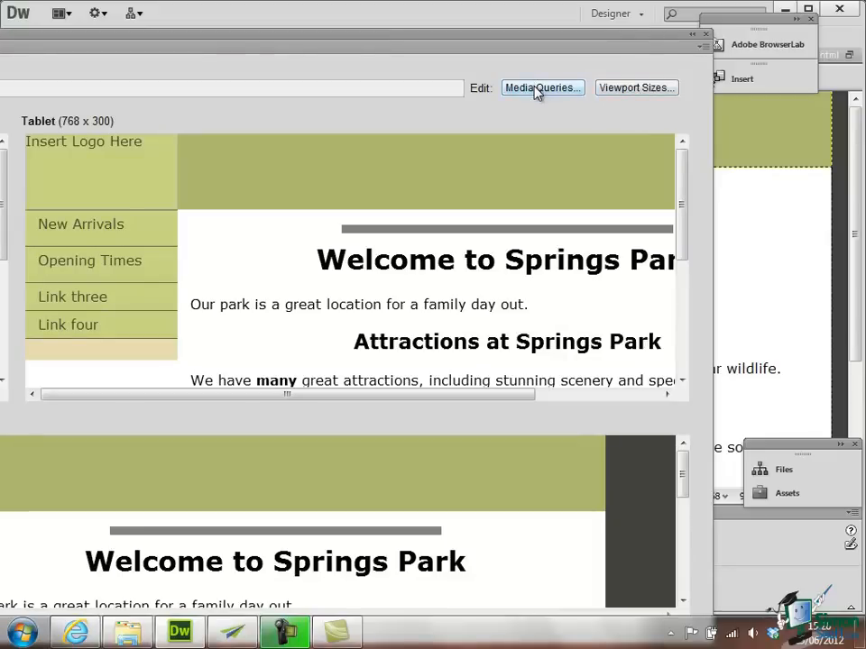
click(541, 87)
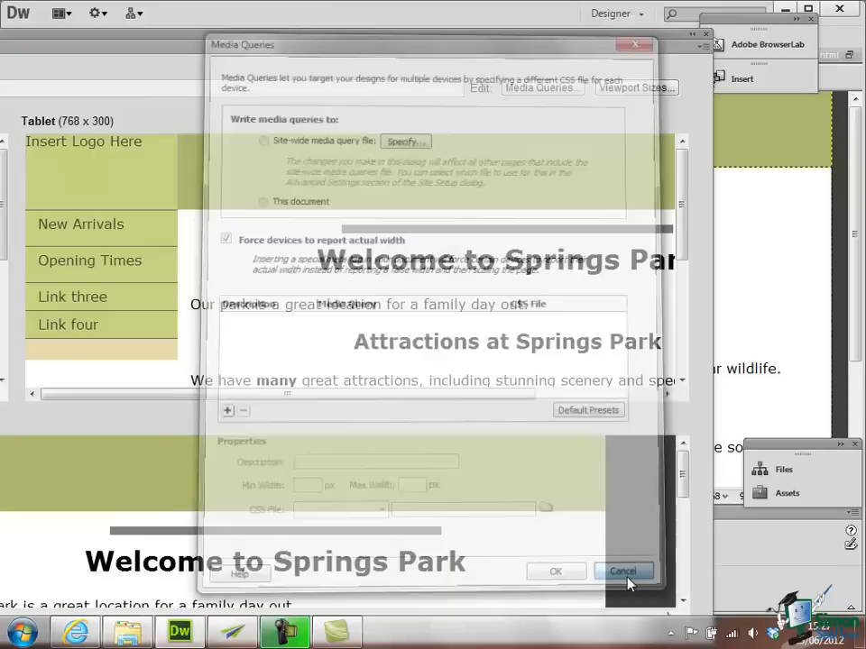
click(624, 570)
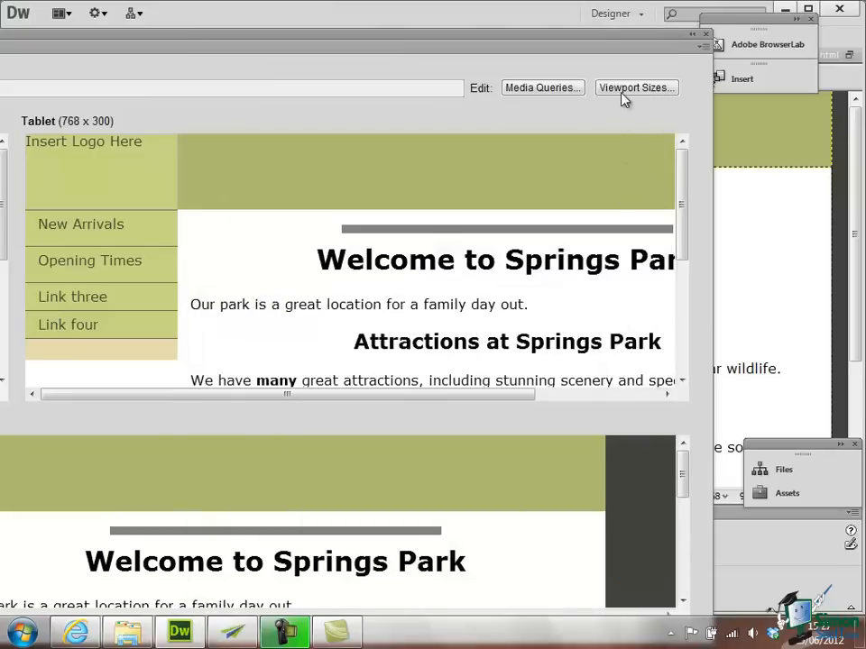
Set the Phone viewport size to 480 by 272 and confirm it.
click(635, 86)
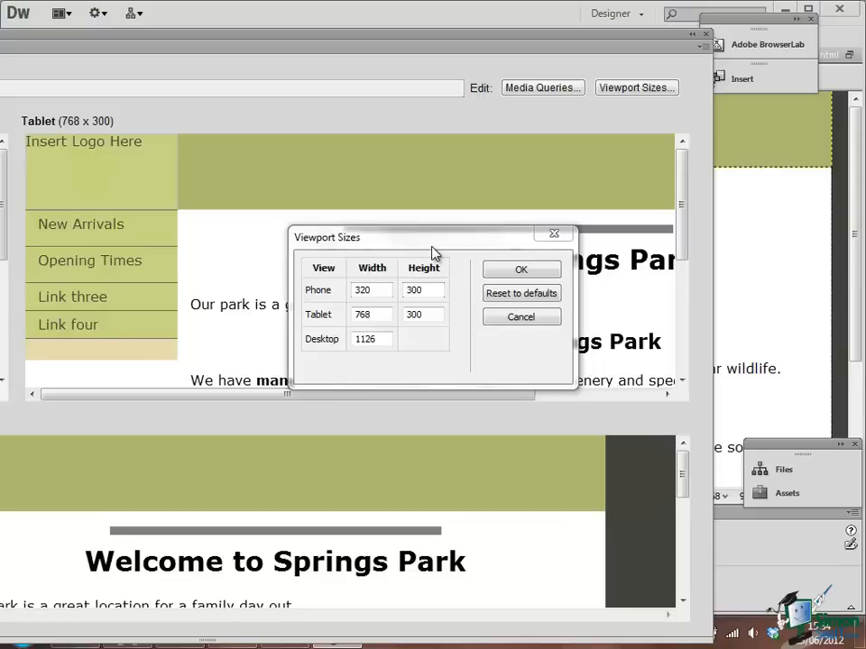
click(372, 289)
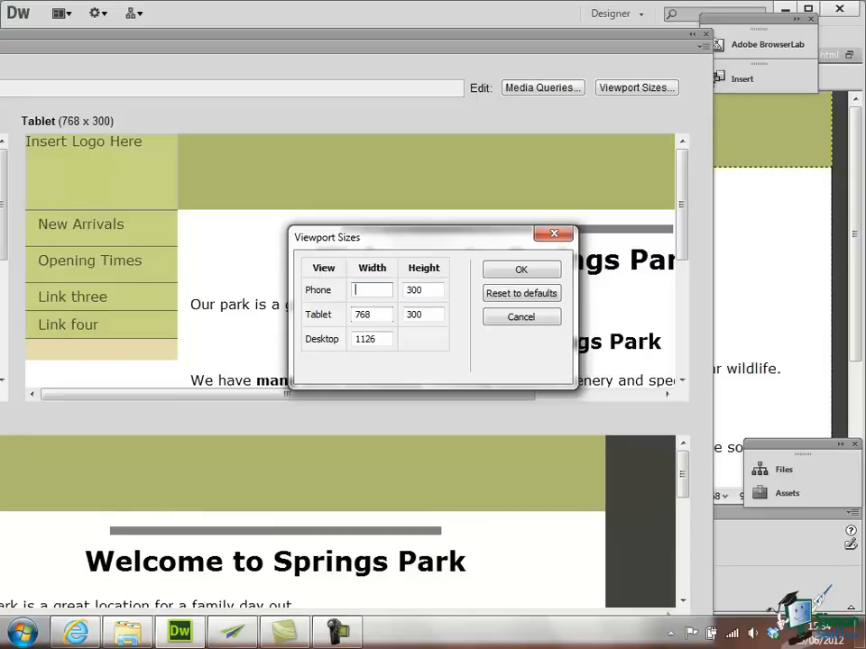
text(480)
click(423, 289)
text(272)
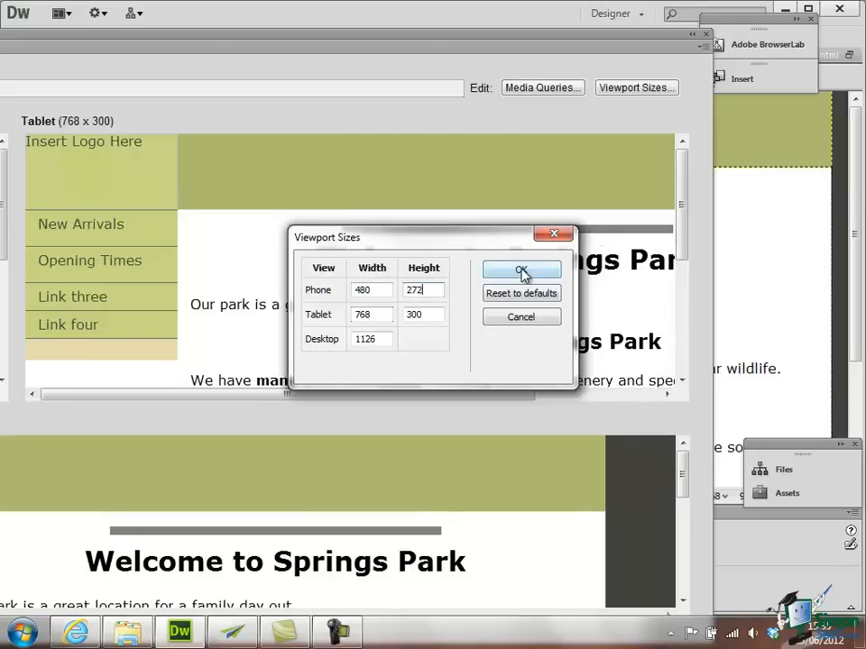
click(521, 273)
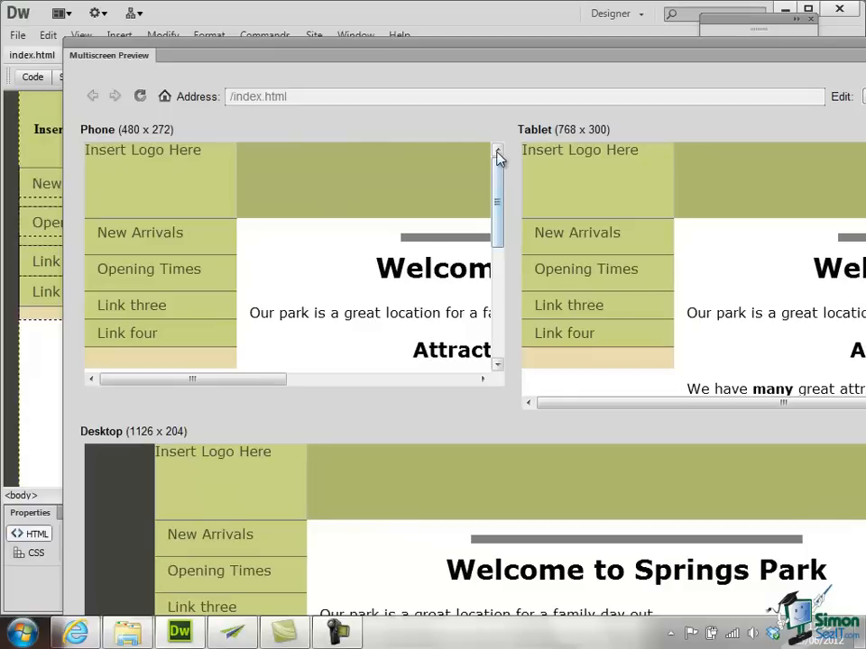
mouse_move(503, 170)
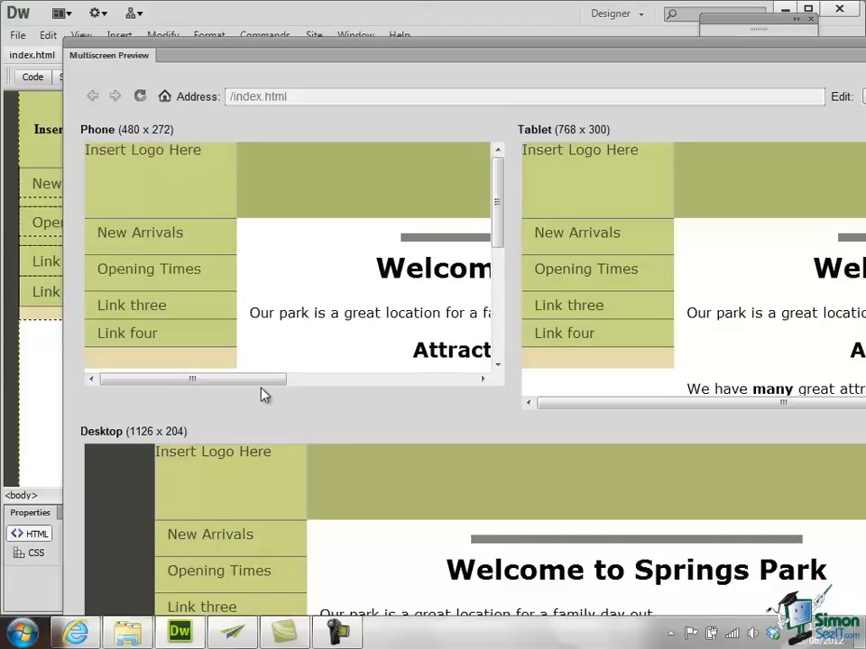
Move the preview panel aside and reset the viewport sizes to the 320 by 300 default.
drag(195, 379, 424, 379)
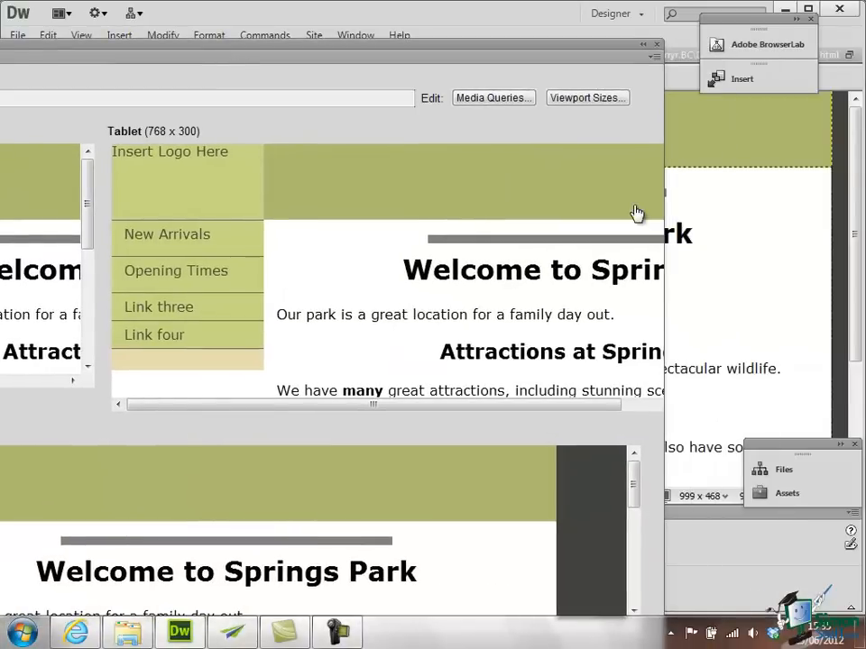
mouse_move(584, 97)
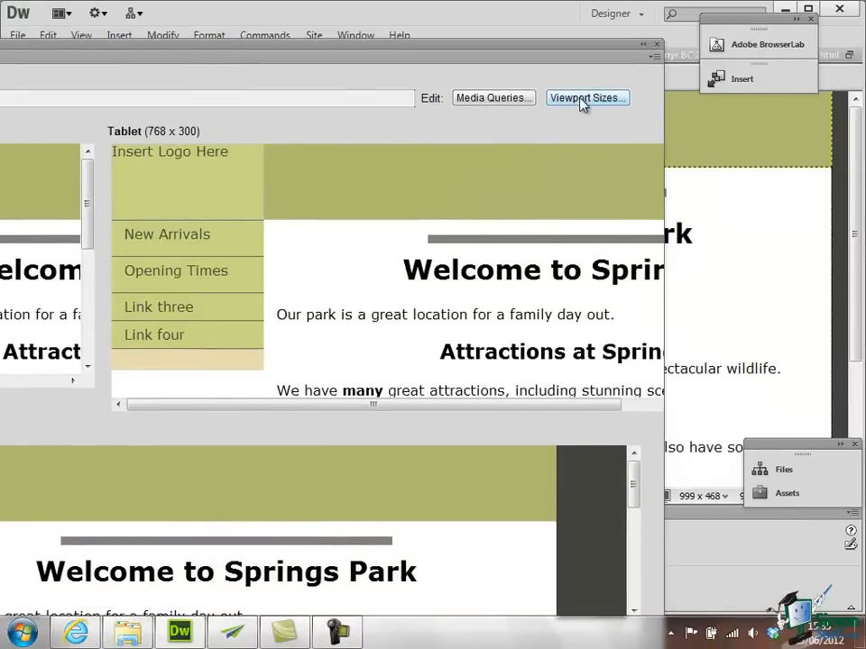
click(588, 97)
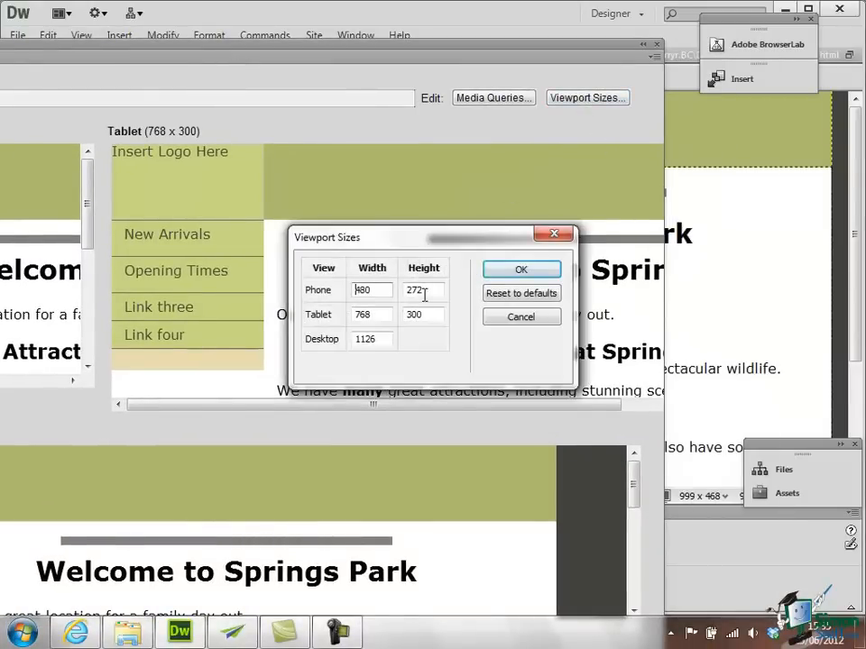
click(522, 292)
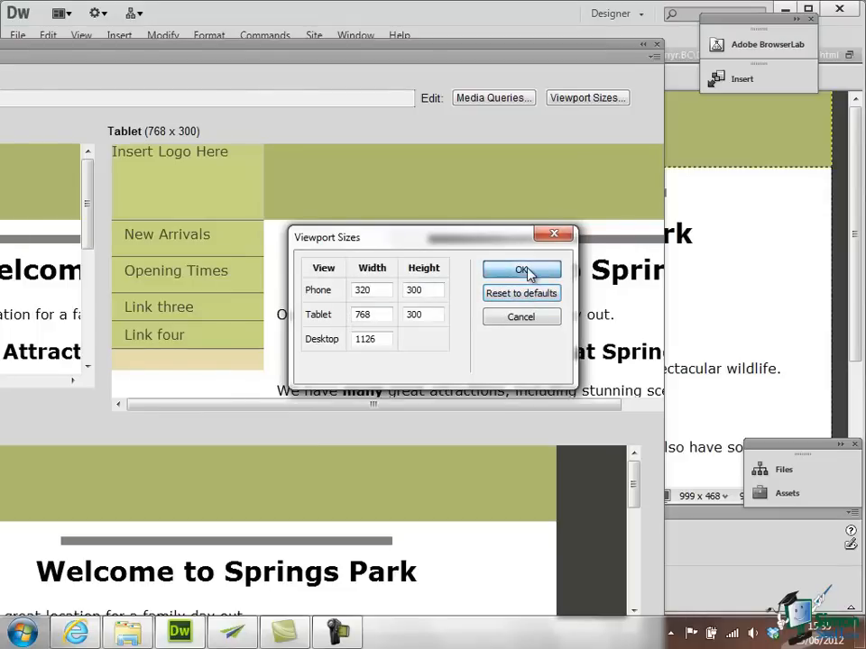
click(520, 271)
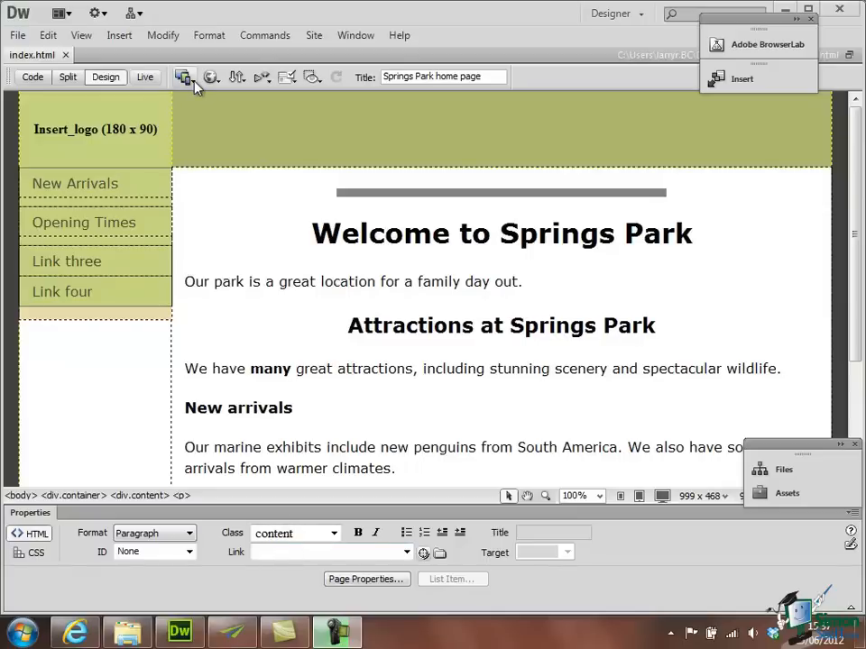
Resize the design view to the 320 x 480 Smart Phone preset and check it in the list.
click(184, 76)
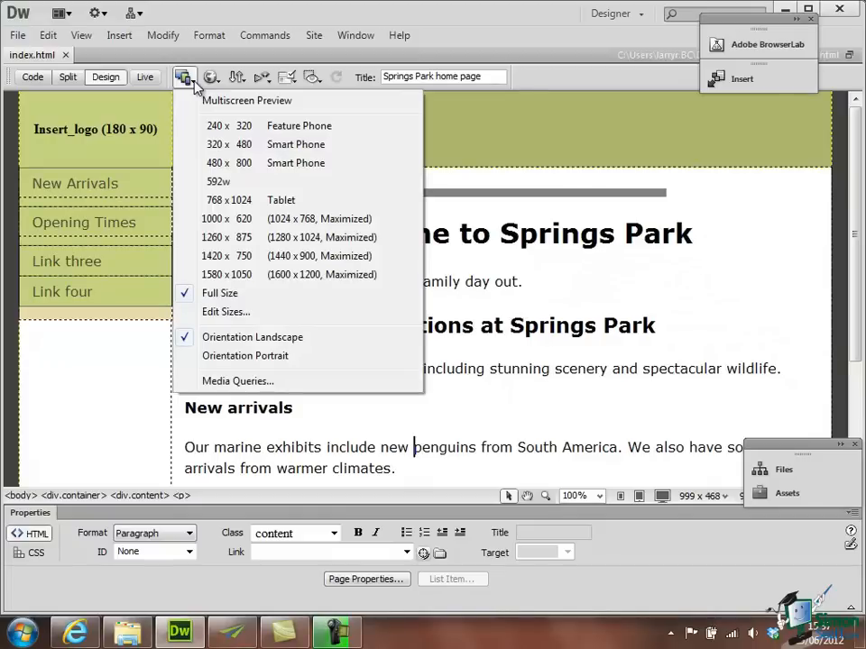
mouse_move(264, 126)
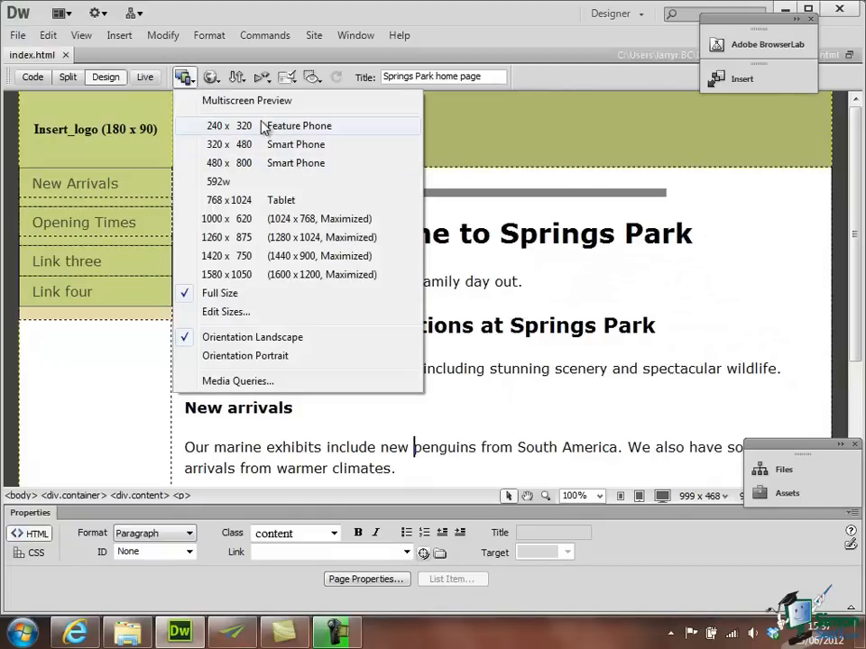
mouse_move(274, 200)
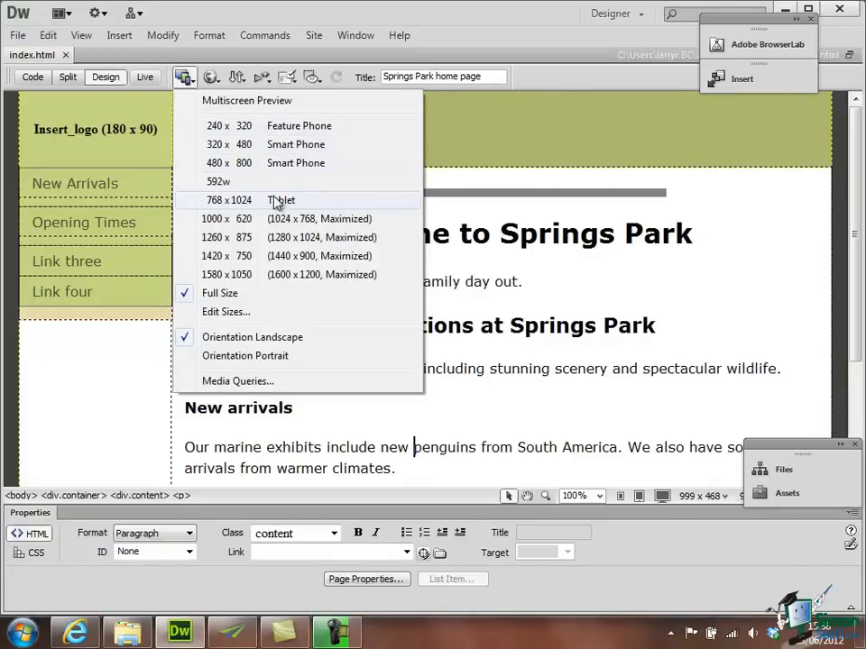
mouse_move(256, 292)
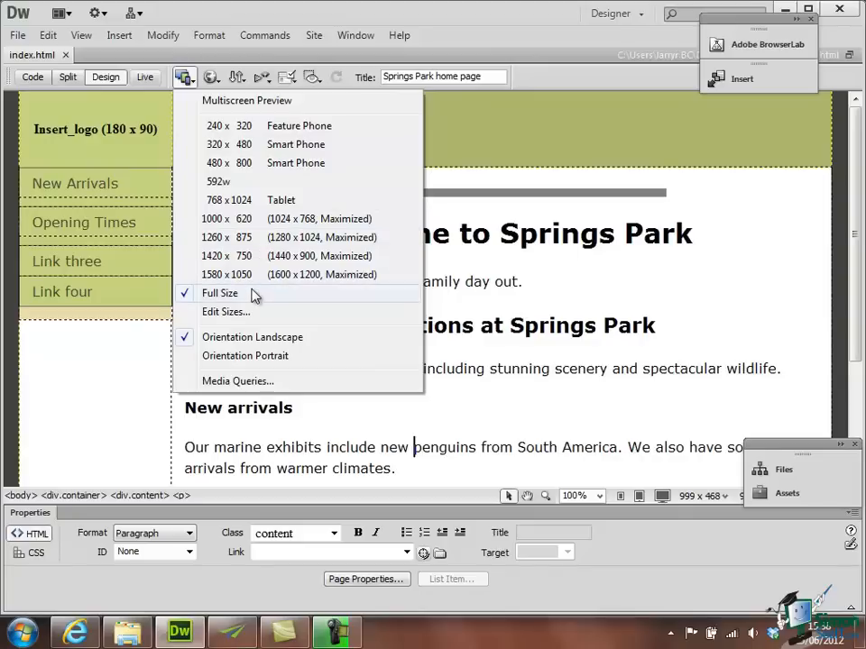
mouse_move(300, 169)
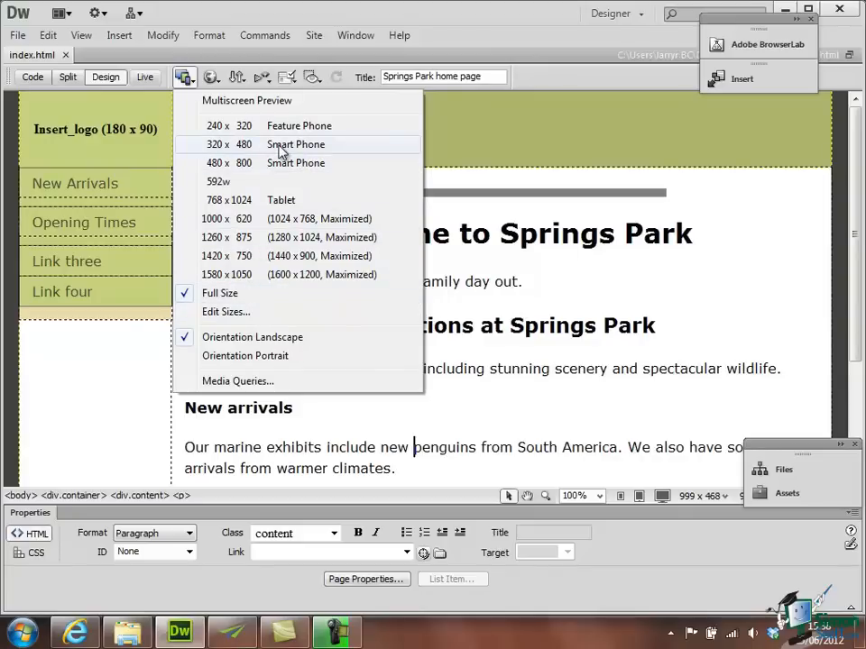
click(295, 144)
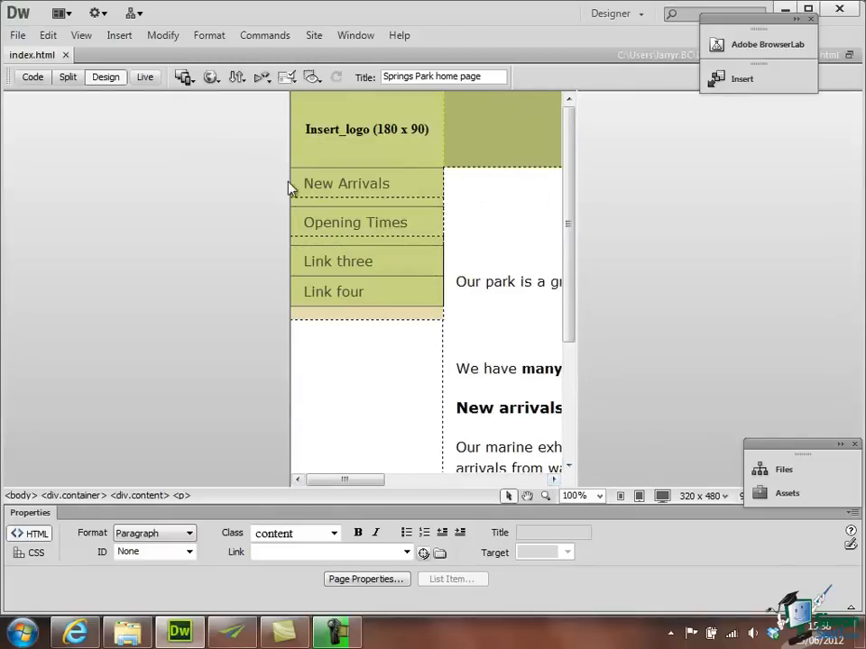
click(184, 75)
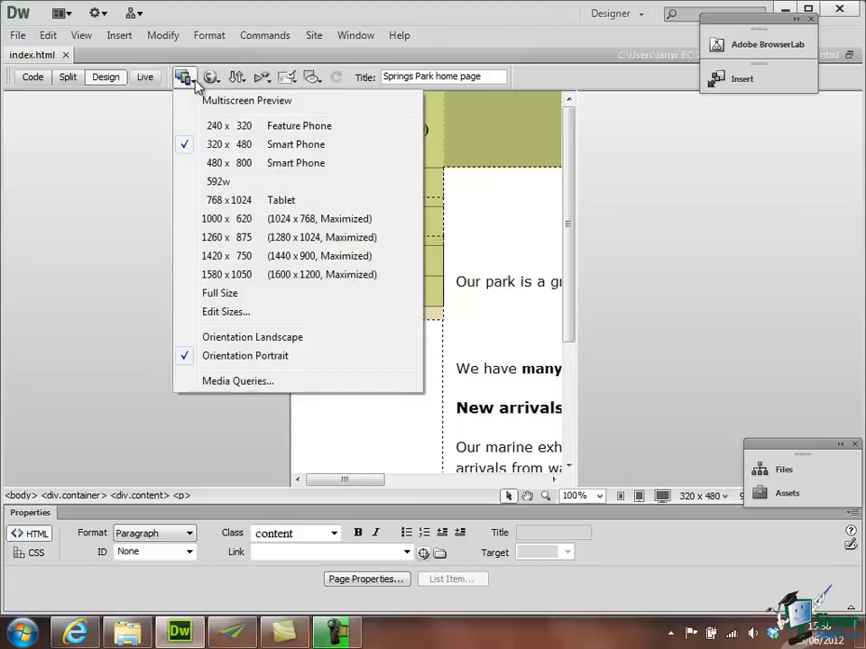
mouse_move(226, 310)
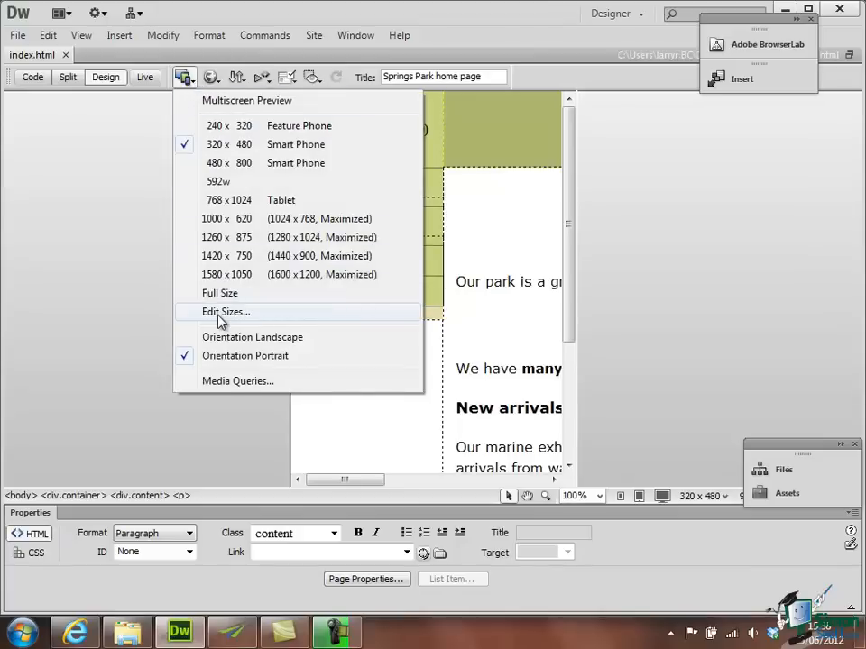
Add a new empty row in the Window Sizes preferences.
click(225, 311)
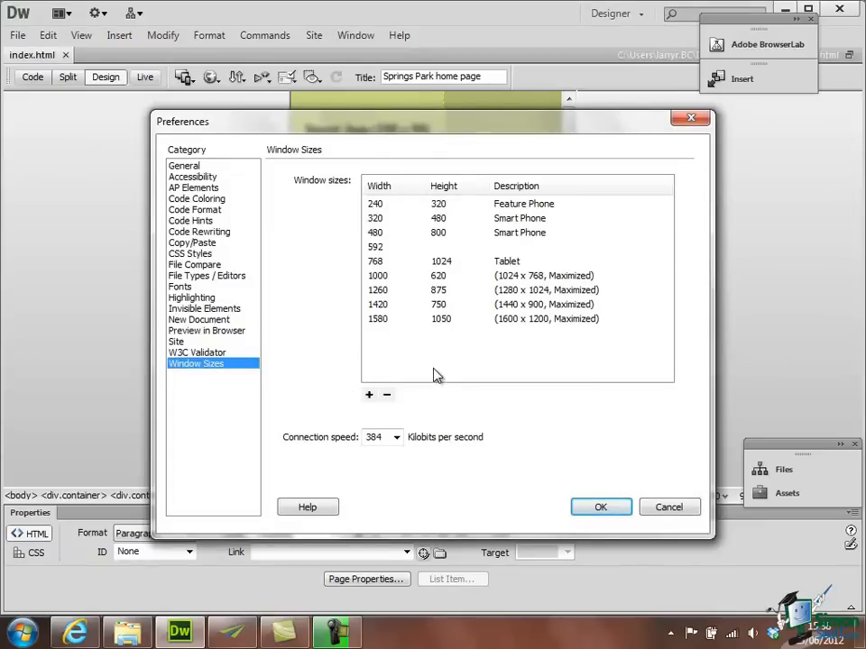
mouse_move(368, 395)
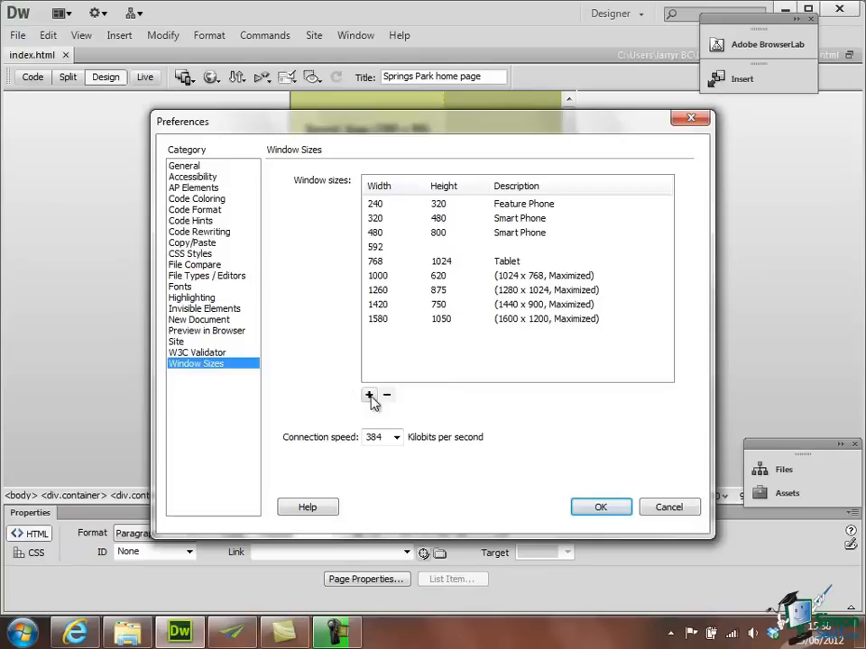
click(372, 395)
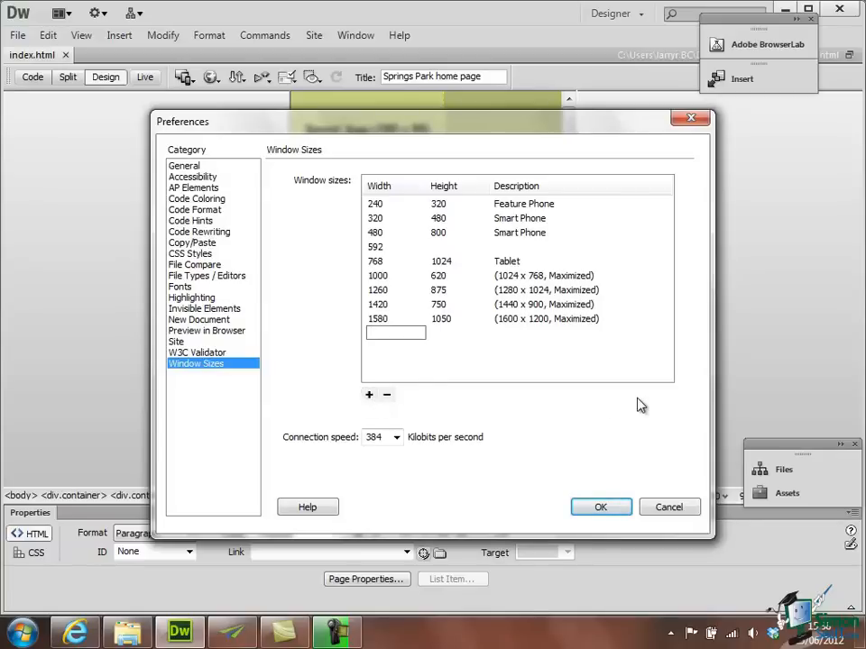
Enter width 480, height 272 and the description Sony PSP for the new size.
text(4)
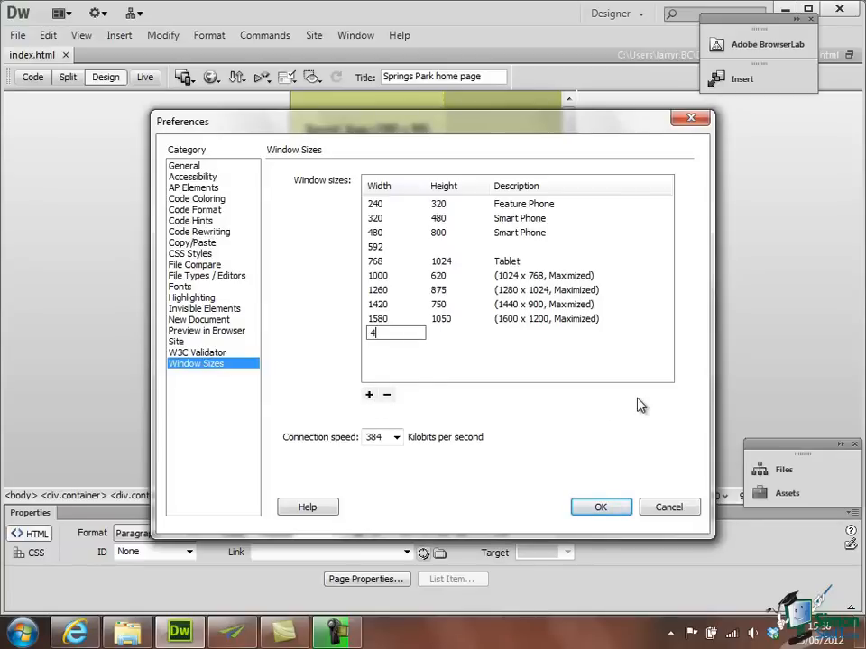
text(80)
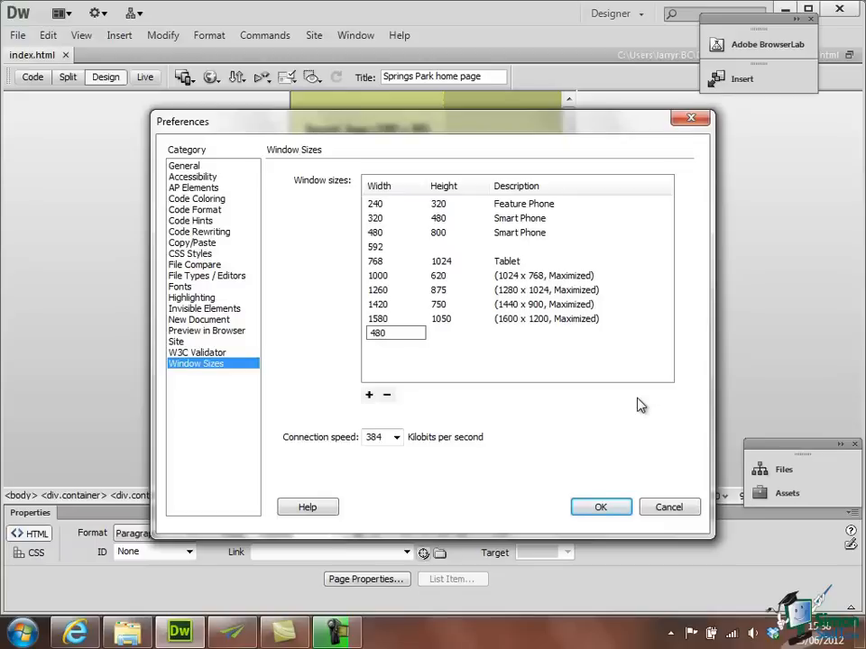
text(2)
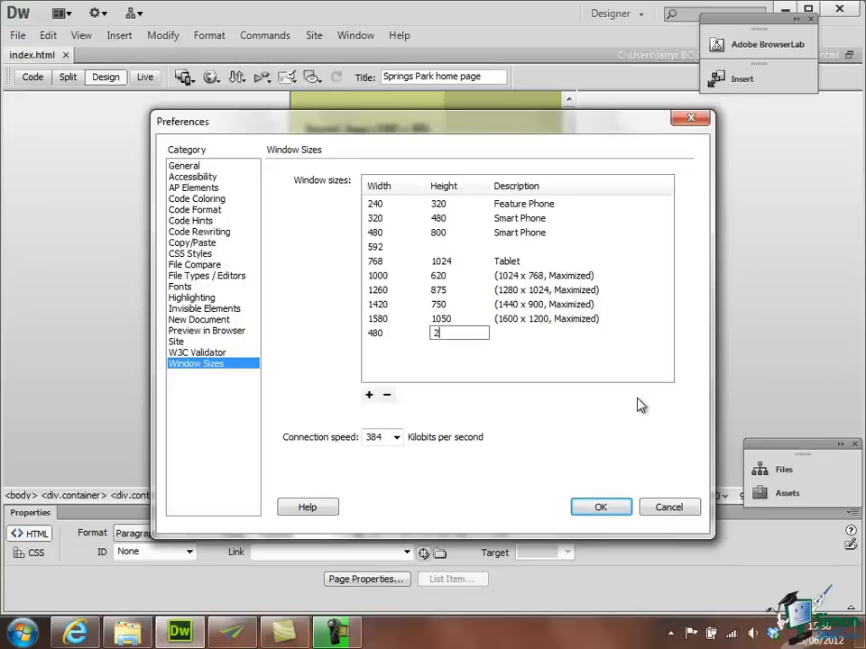
text(72)
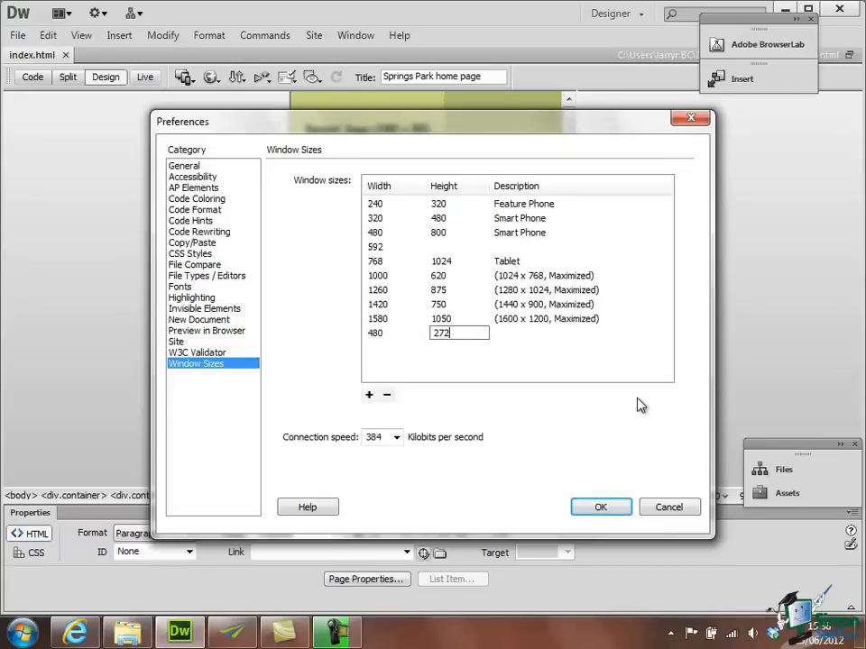
text(P)
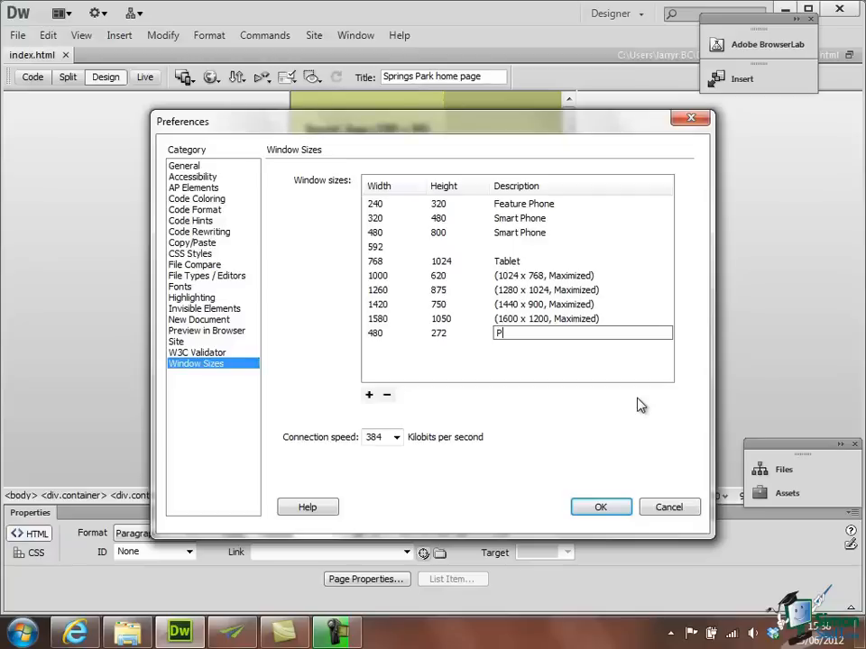
text(S)
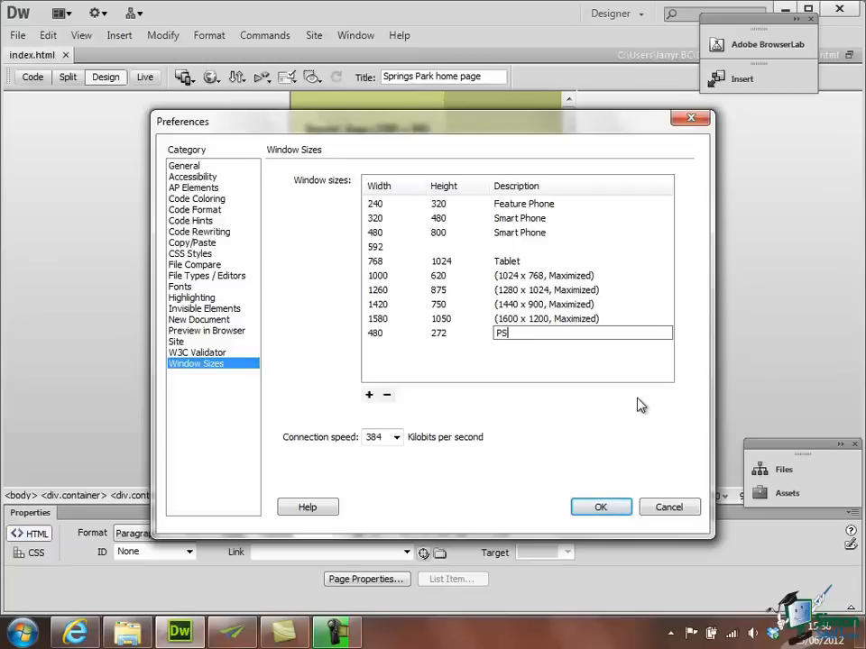
text(Sony PSP)
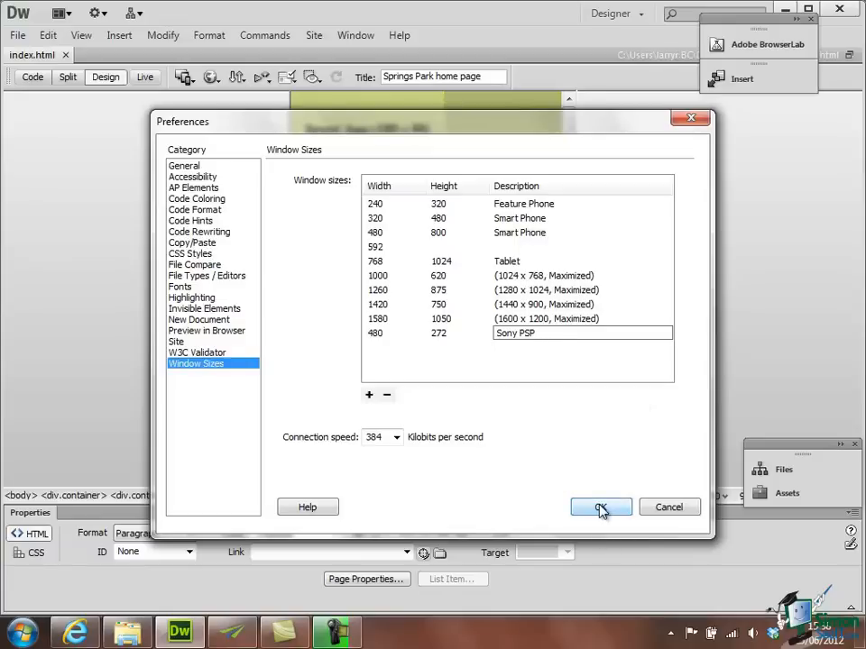
Save the new size and resize the design view to 480 x 272 Sony PSP.
click(599, 507)
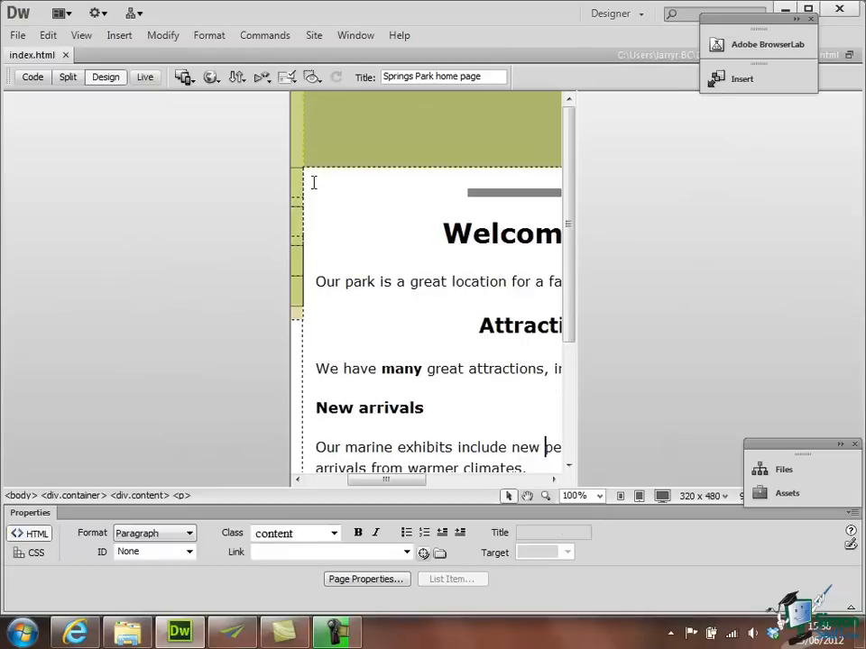
click(184, 76)
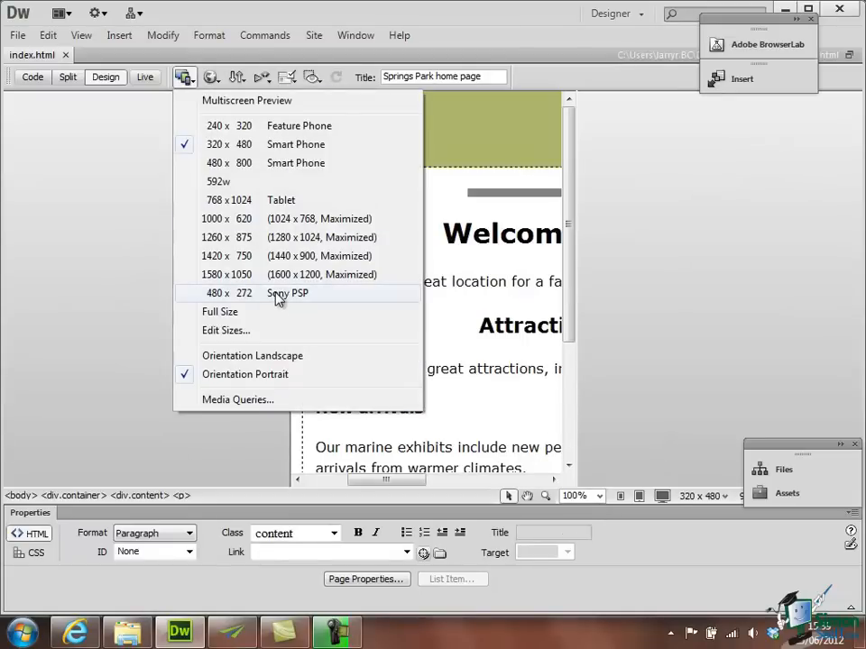
click(287, 293)
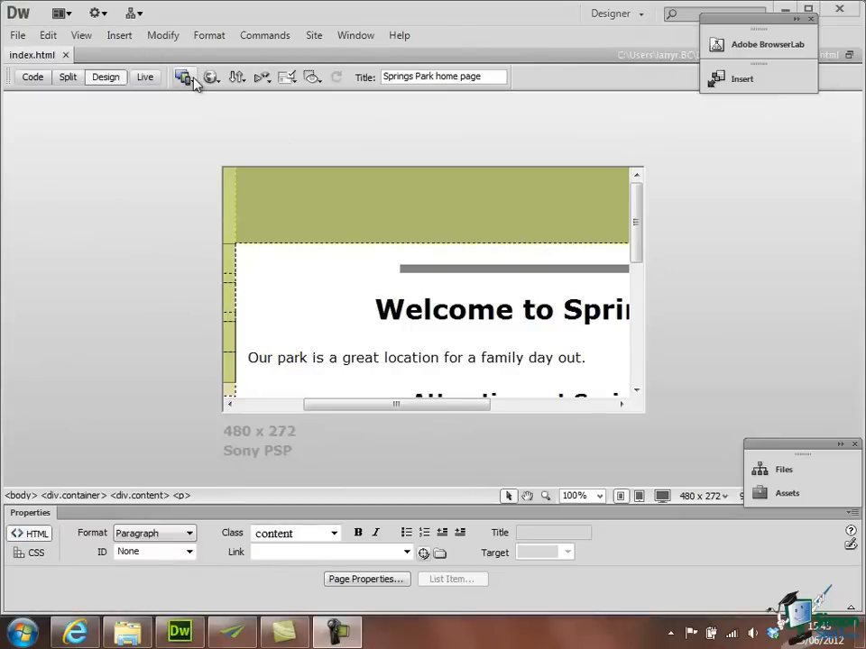
click(184, 75)
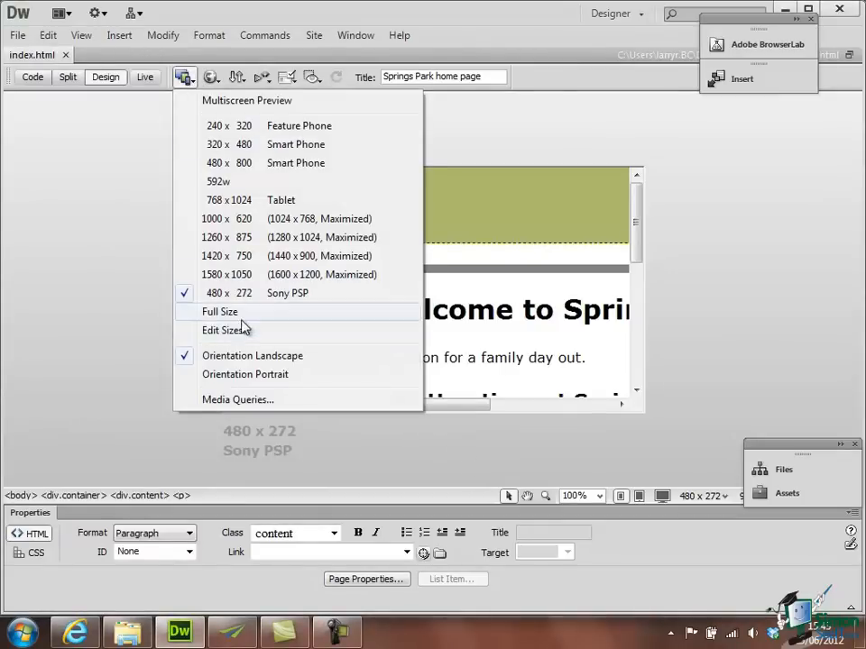
Return the design view to Full Size and dock the Multiscreen Preview panel on the right.
click(220, 311)
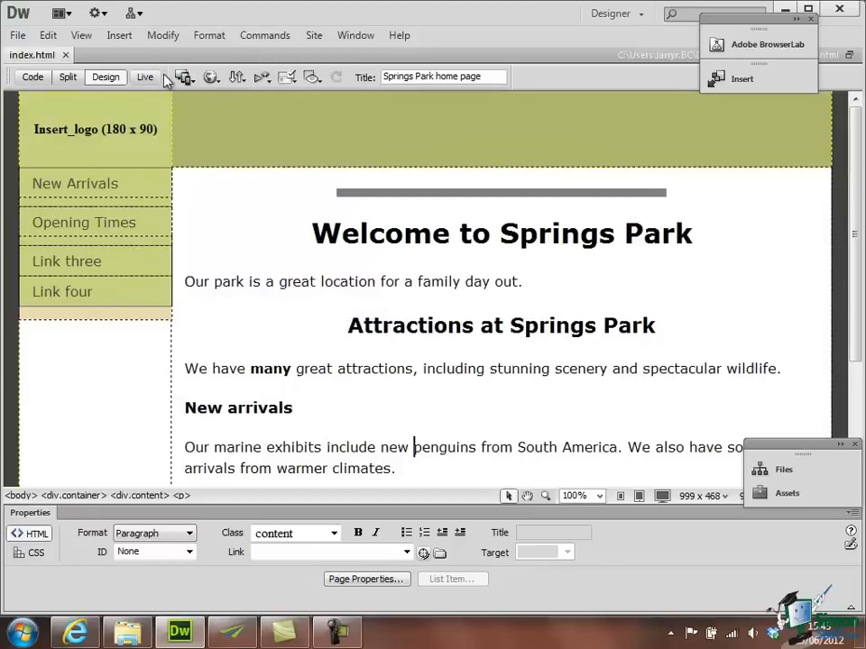
click(184, 75)
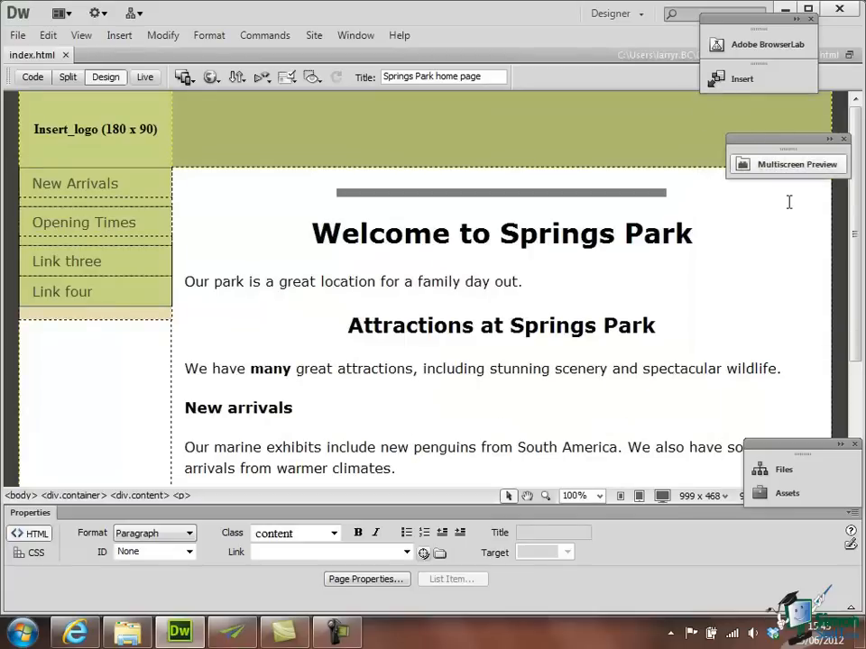
mouse_move(805, 223)
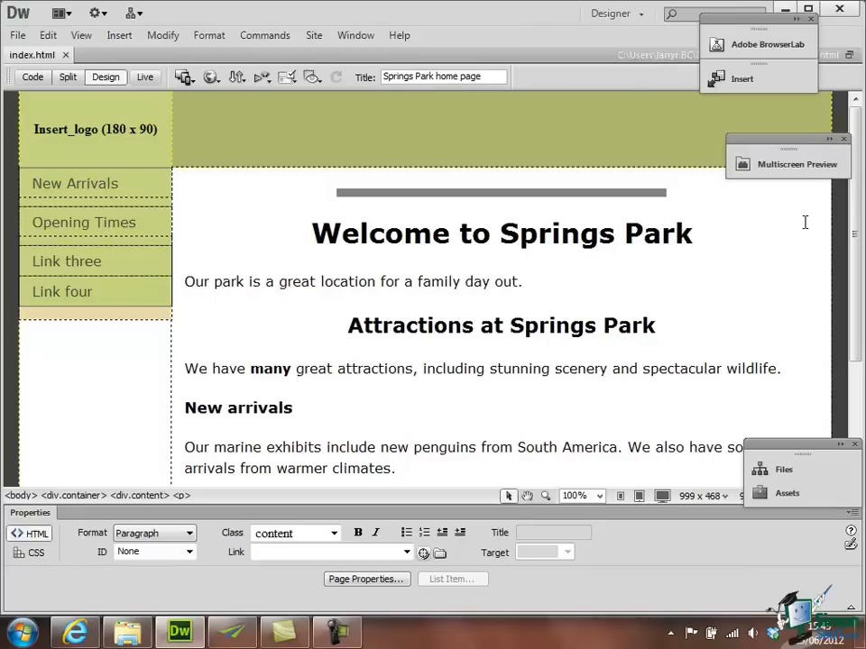
click(415, 447)
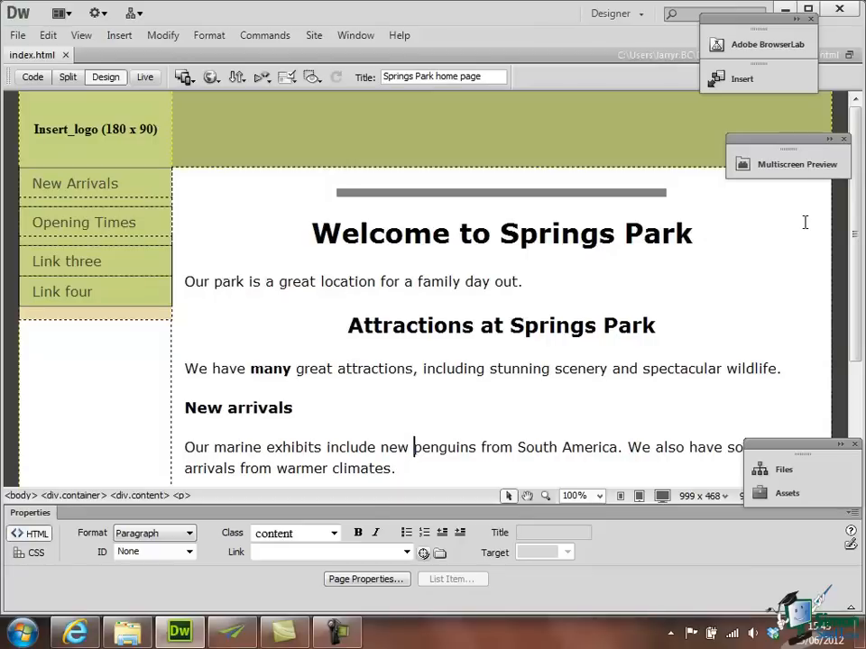
mouse_move(804, 212)
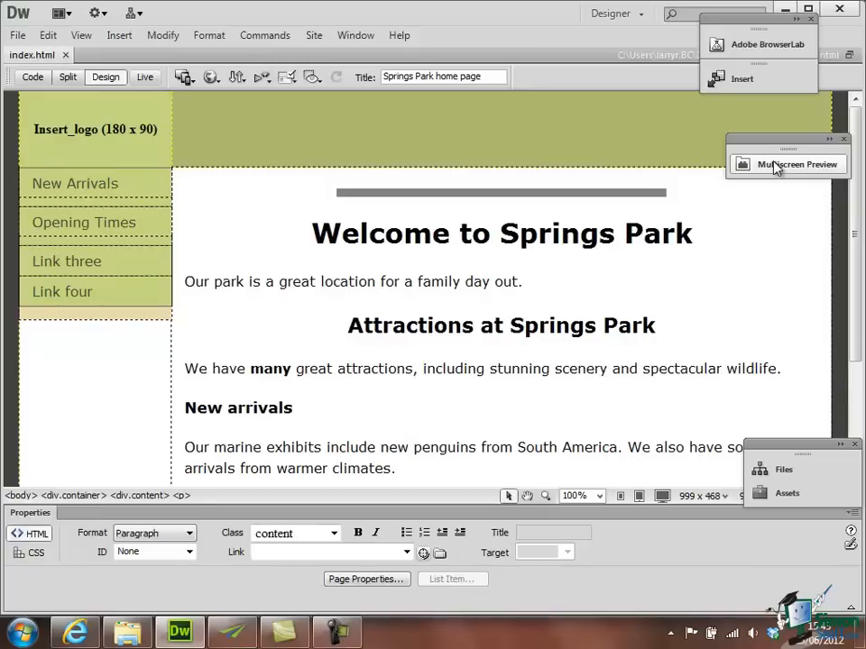
click(786, 164)
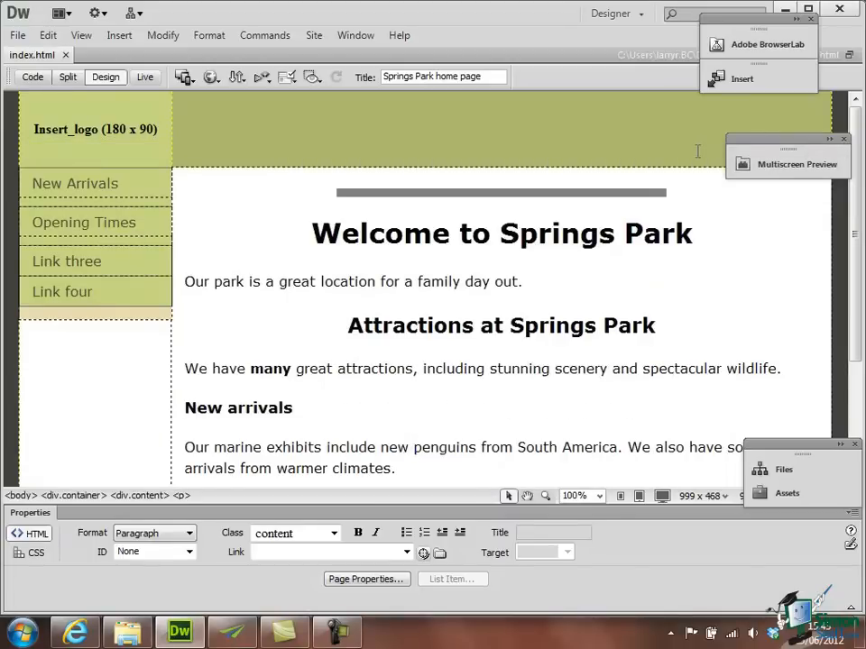
click(786, 164)
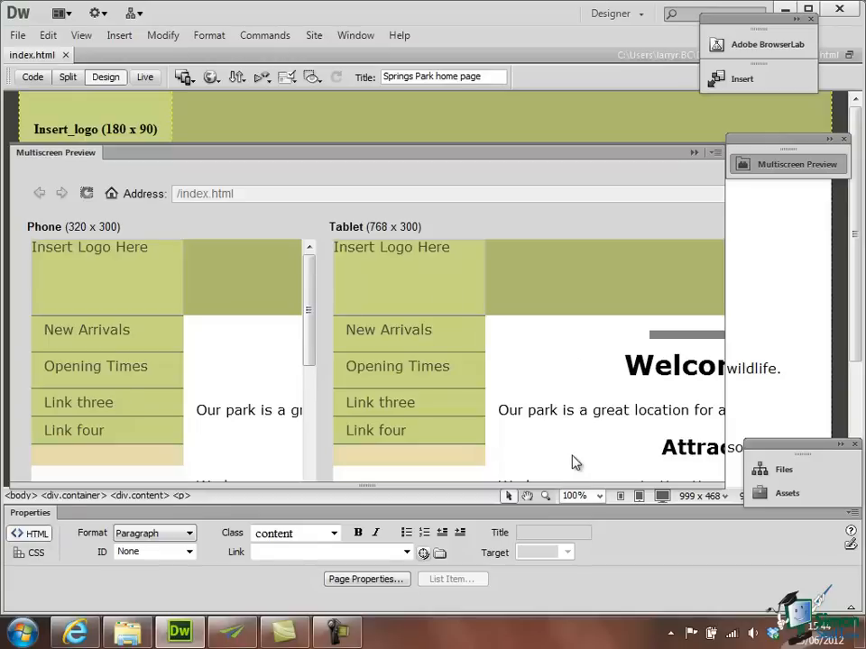
mouse_move(578, 157)
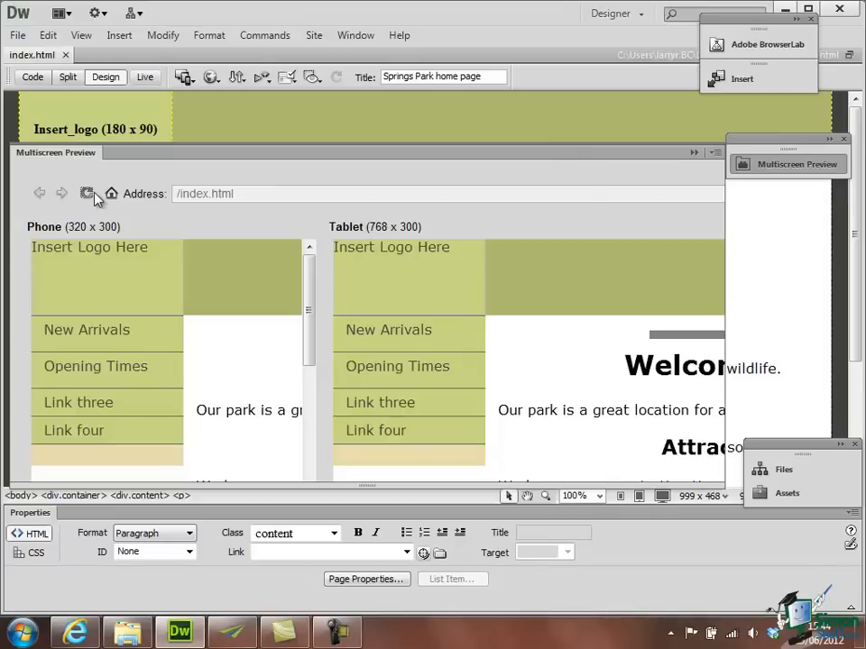
mouse_move(86, 194)
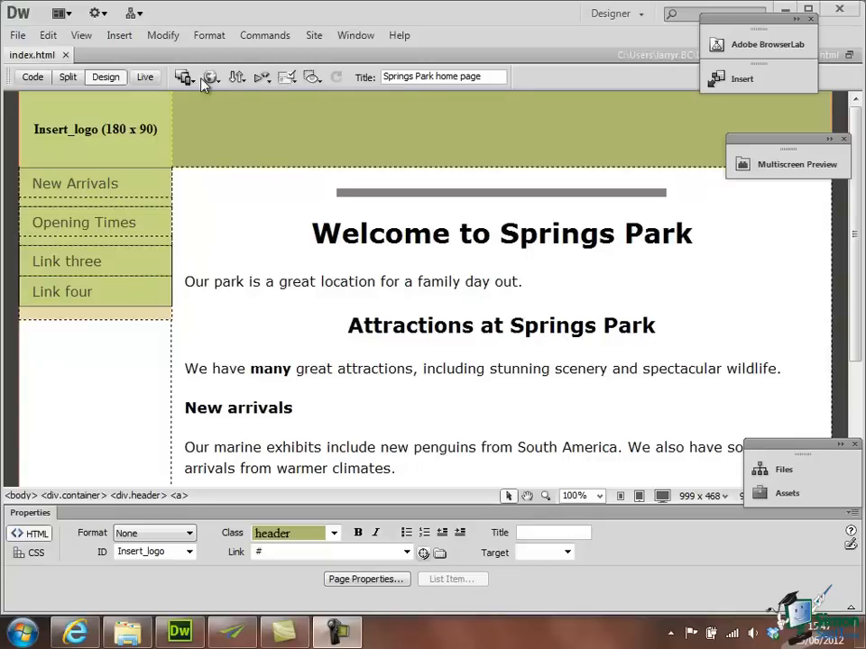
Show the Multiscreen Preview list over the full-size homepage.
click(186, 75)
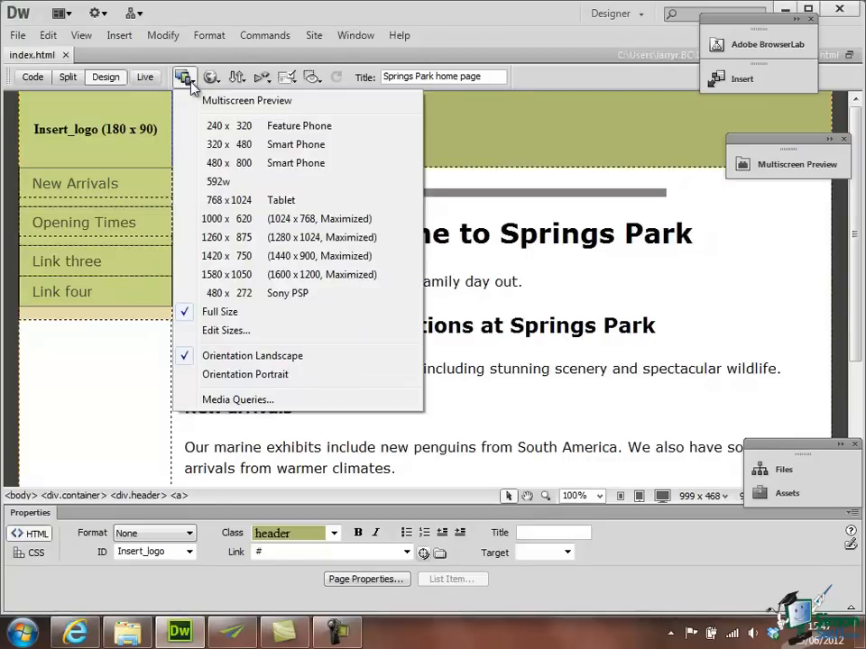
mouse_move(287, 293)
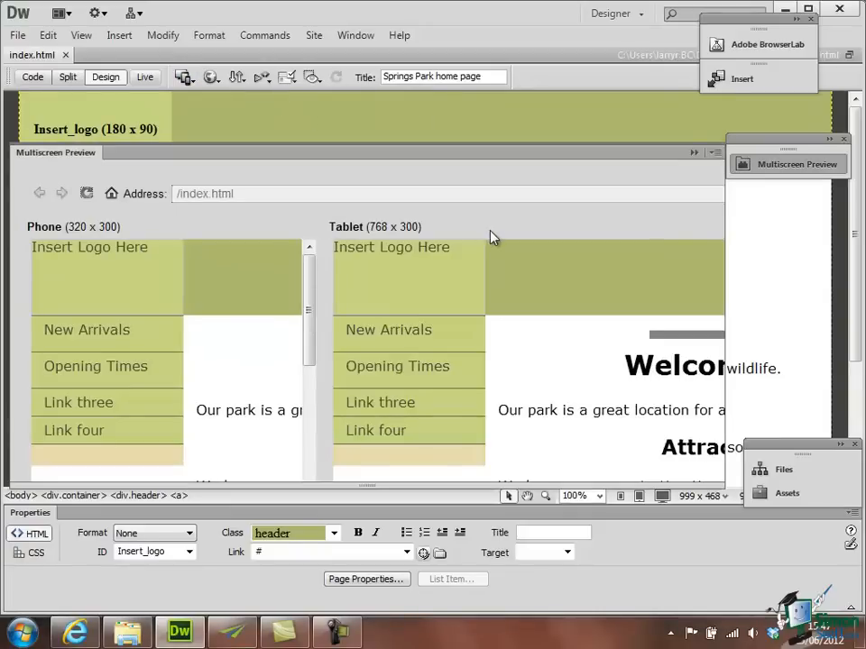
mouse_move(485, 213)
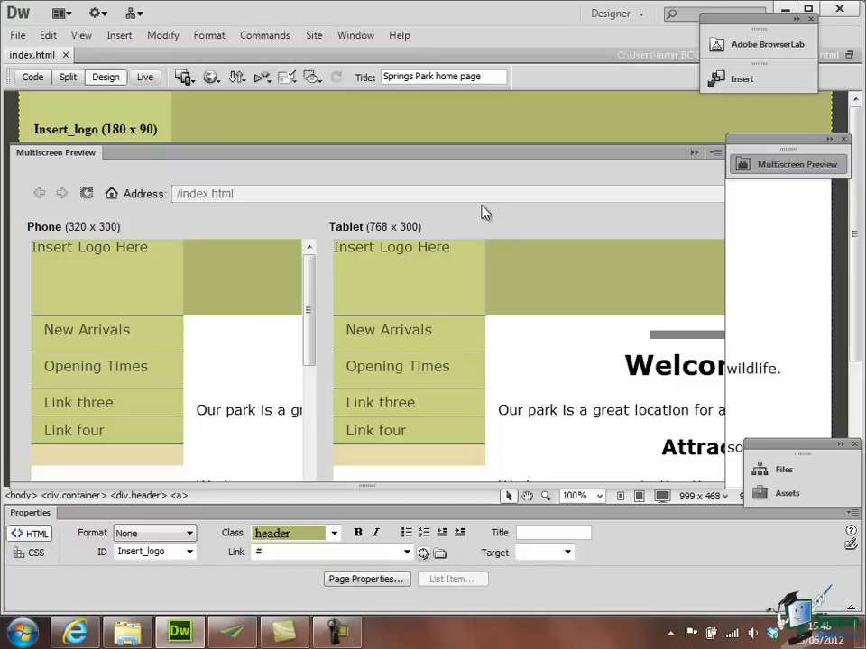
mouse_move(487, 158)
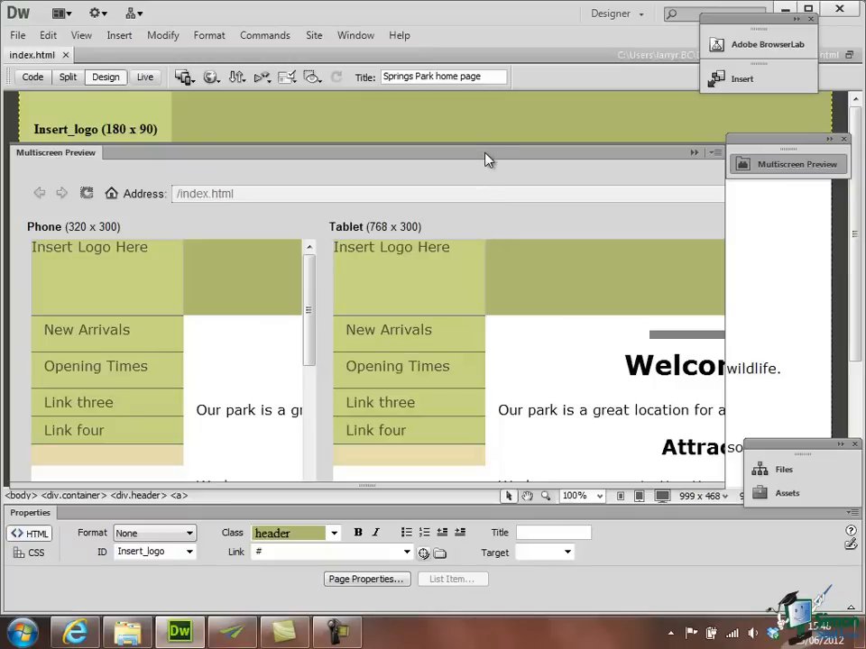